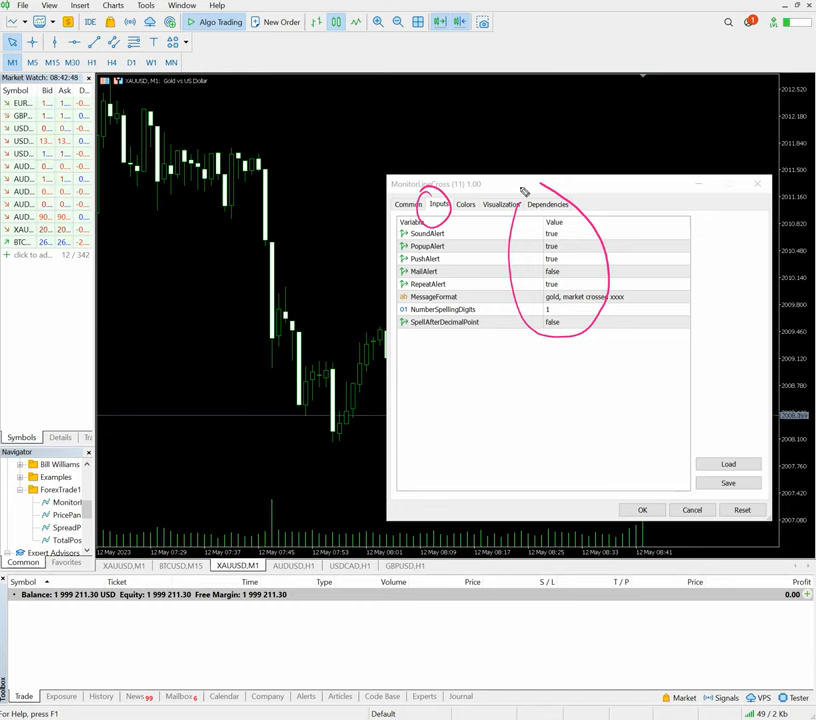
{"action": "mouse_move", "coordinate": [600, 271]}
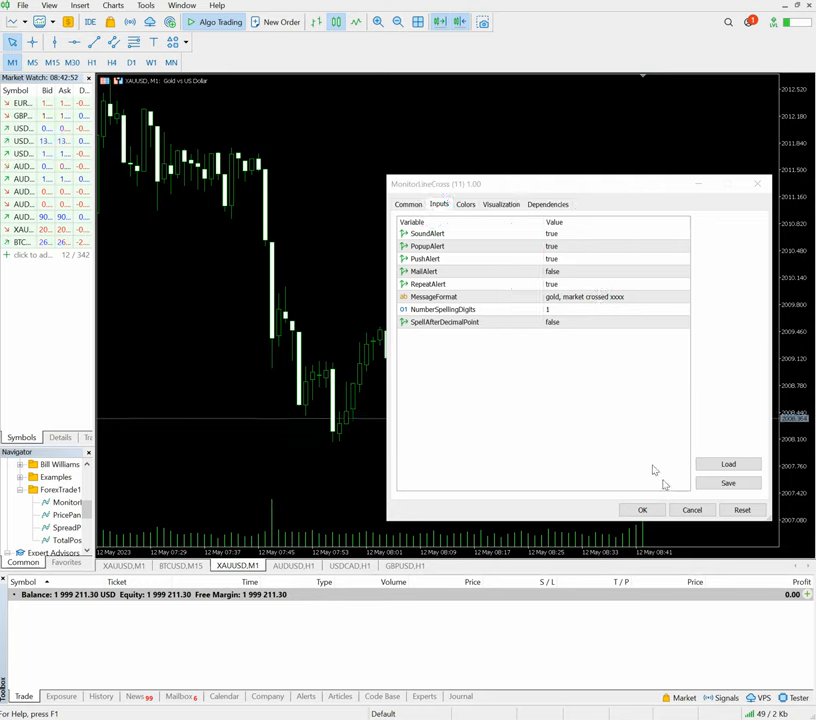
Step: Confirm the MonitorLineCross inputs (SoundAlert, PopupAlert, MessageFormat) with OK
{"action": "left_click", "coordinate": [642, 510]}
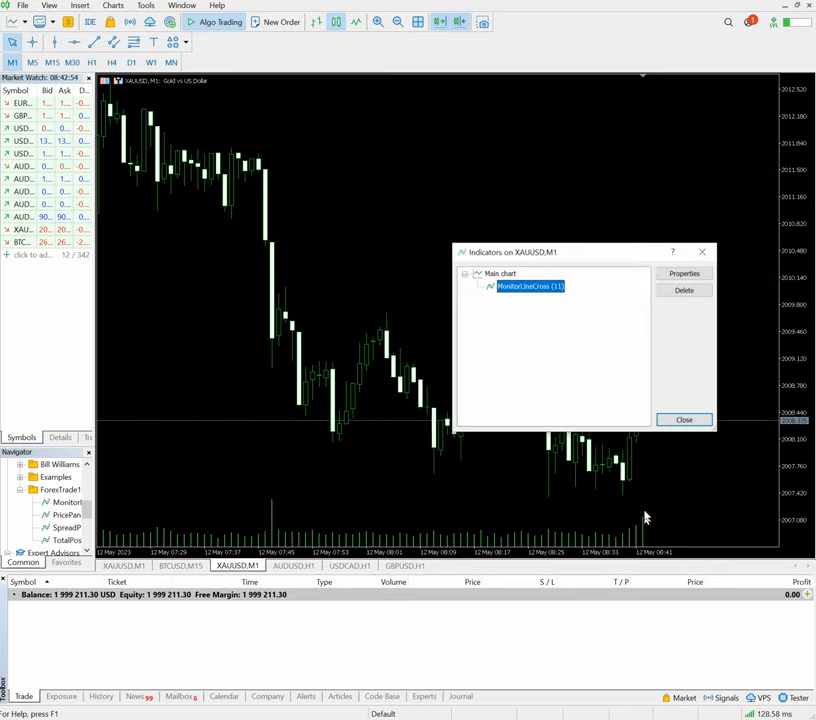
Step: Close the Indicators window to return to the XAUUSD M1 chart
{"action": "left_click", "coordinate": [684, 419]}
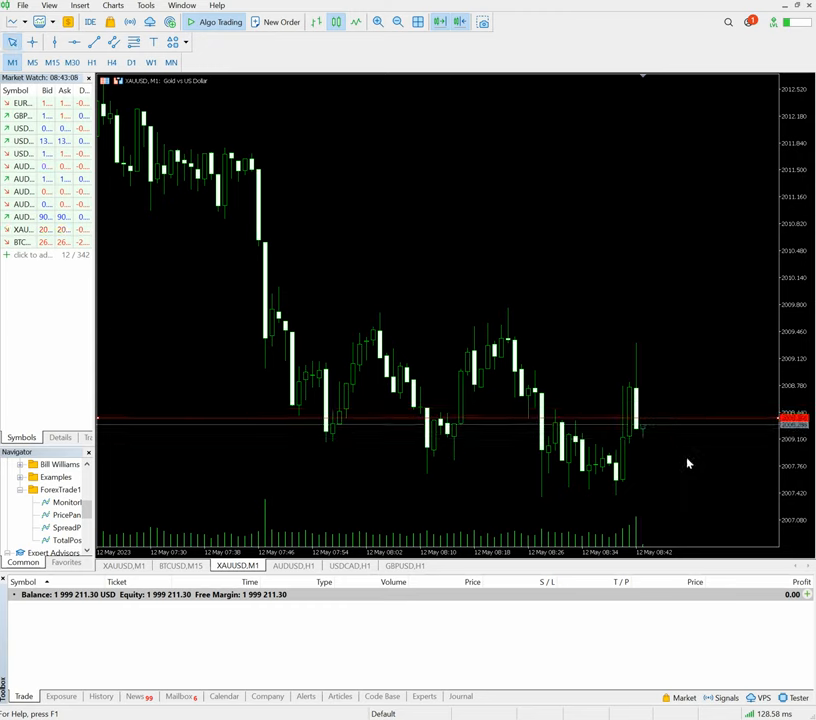
{"action": "mouse_move", "coordinate": [680, 420]}
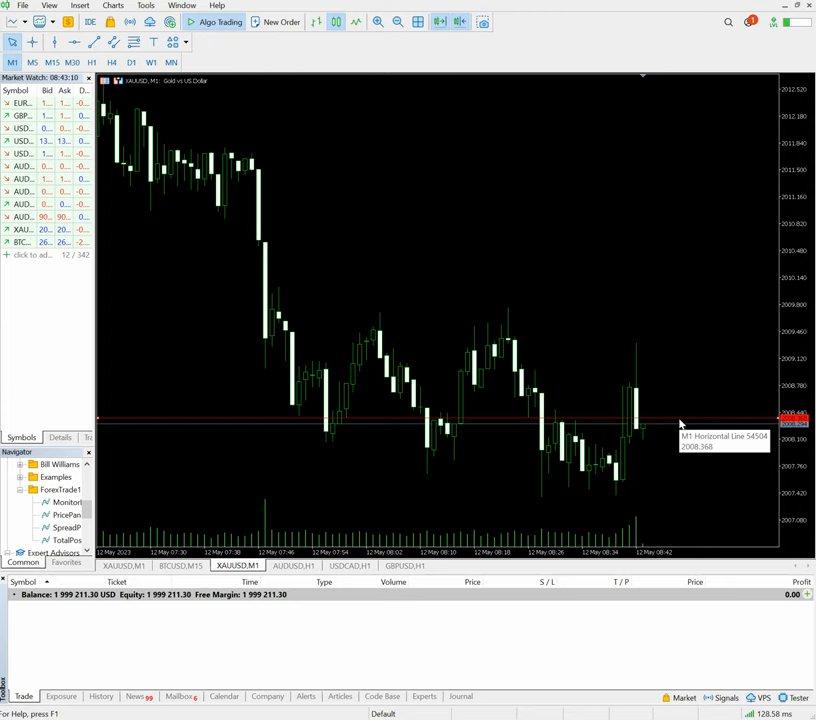
{"action": "mouse_move", "coordinate": [673, 508]}
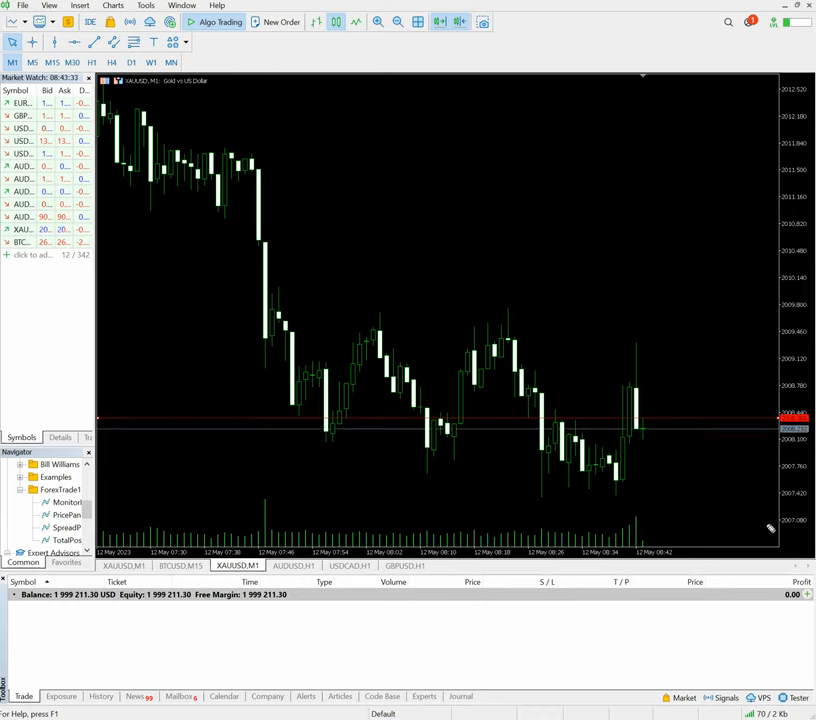
{"action": "mouse_move", "coordinate": [708, 425]}
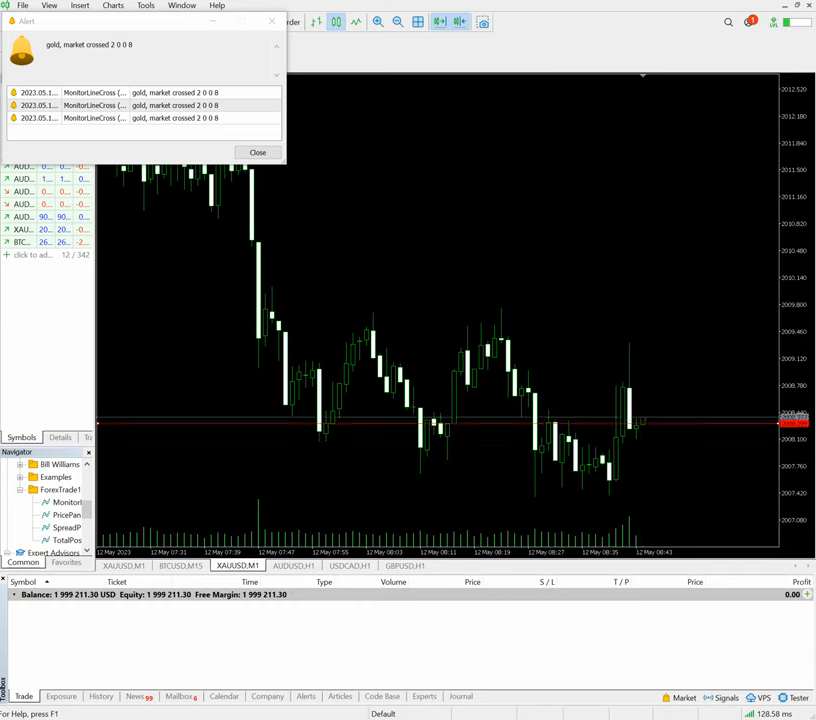
{"action": "mouse_move", "coordinate": [63, 72]}
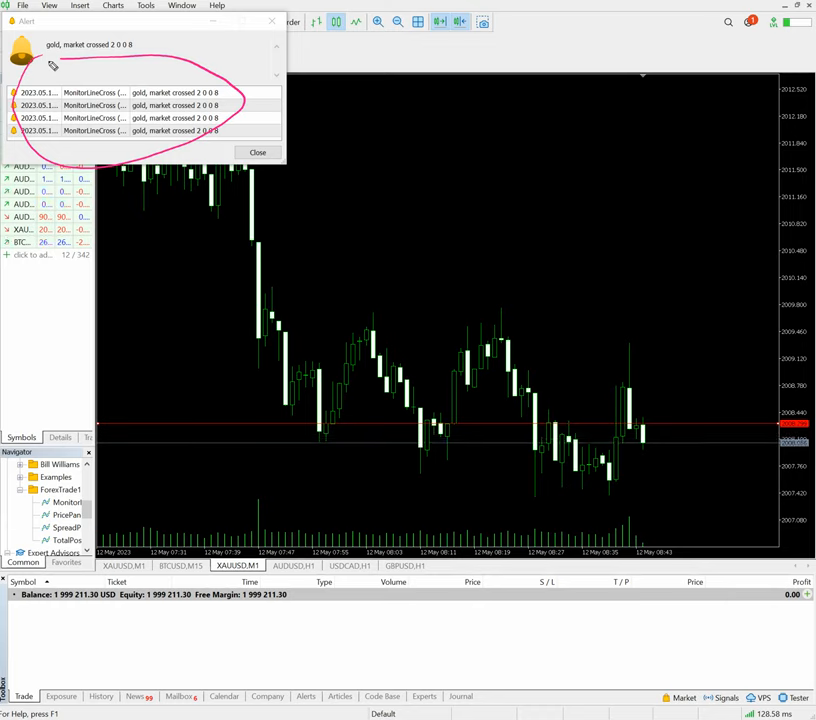
{"action": "mouse_move", "coordinate": [330, 138]}
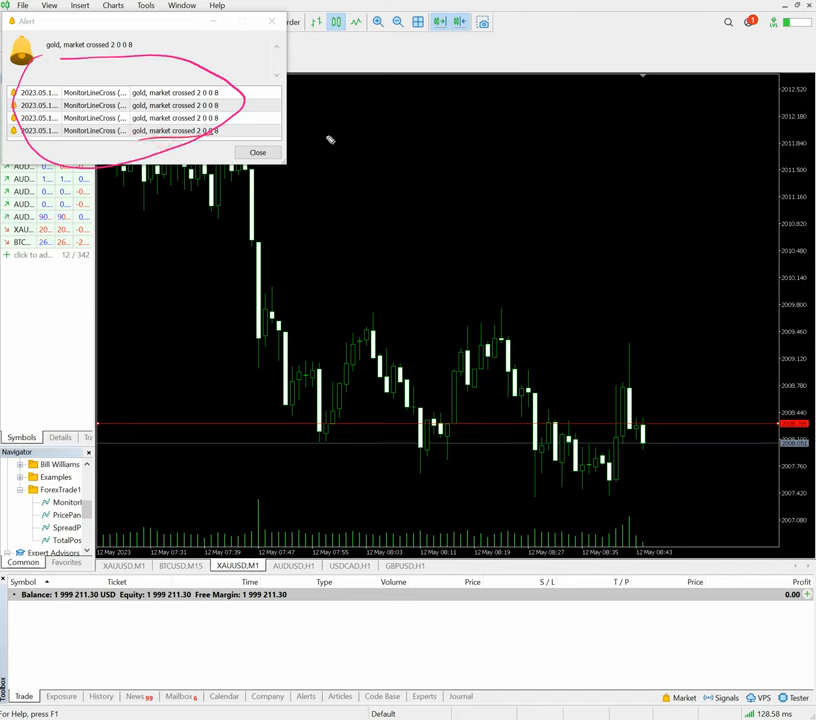